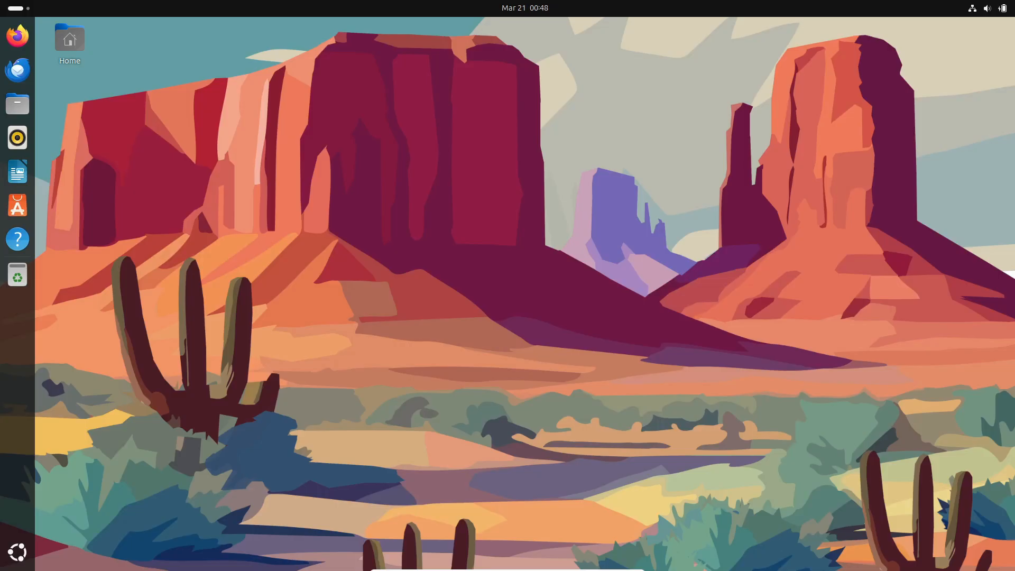
mouse_move(74, 224)
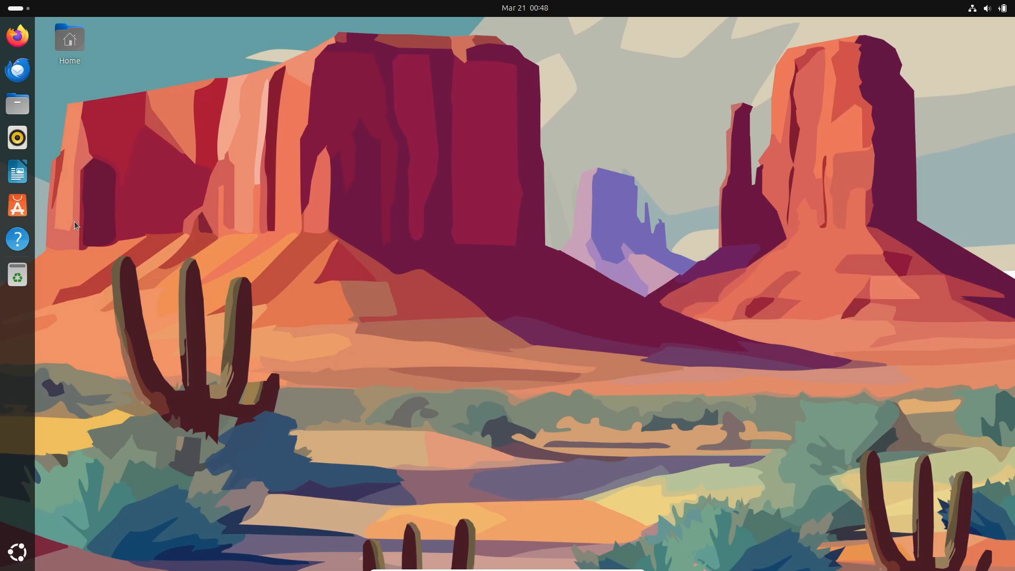
Step: Find GNU Image Manipulation Program in App Center by searching 'gimp' and viewing its details
left_click(17, 552)
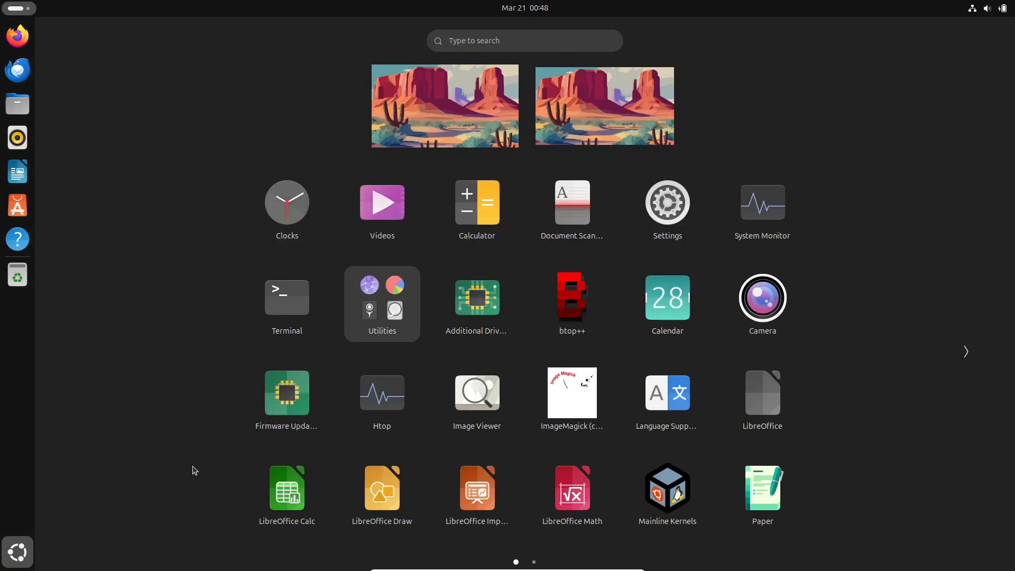
mouse_move(189, 437)
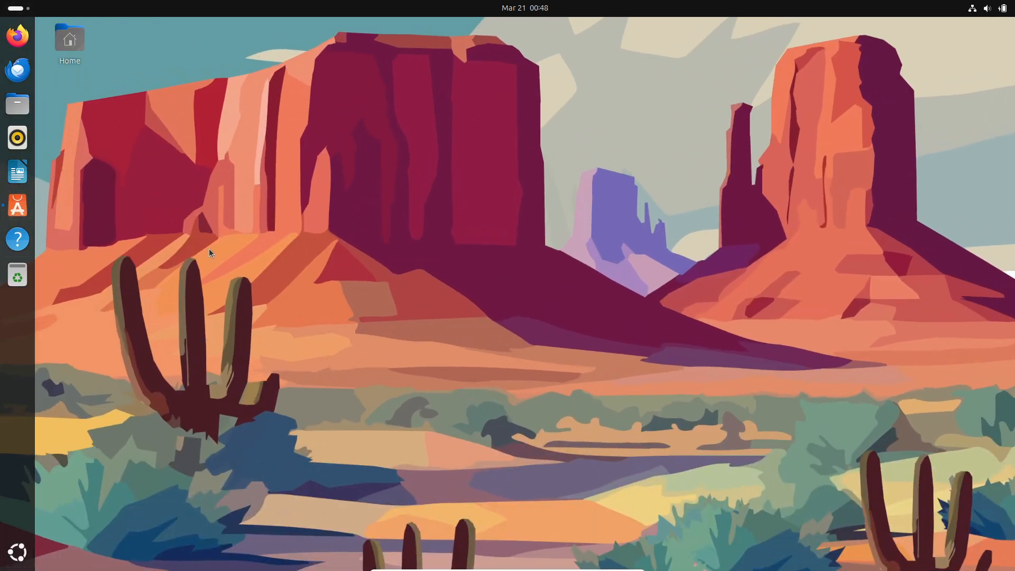
left_click(17, 206)
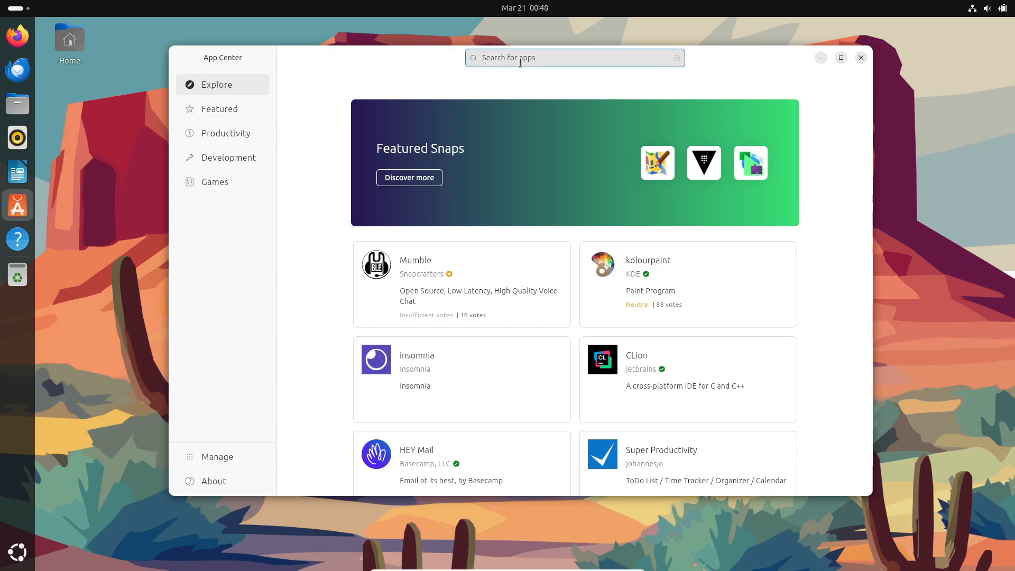
type("gimp")
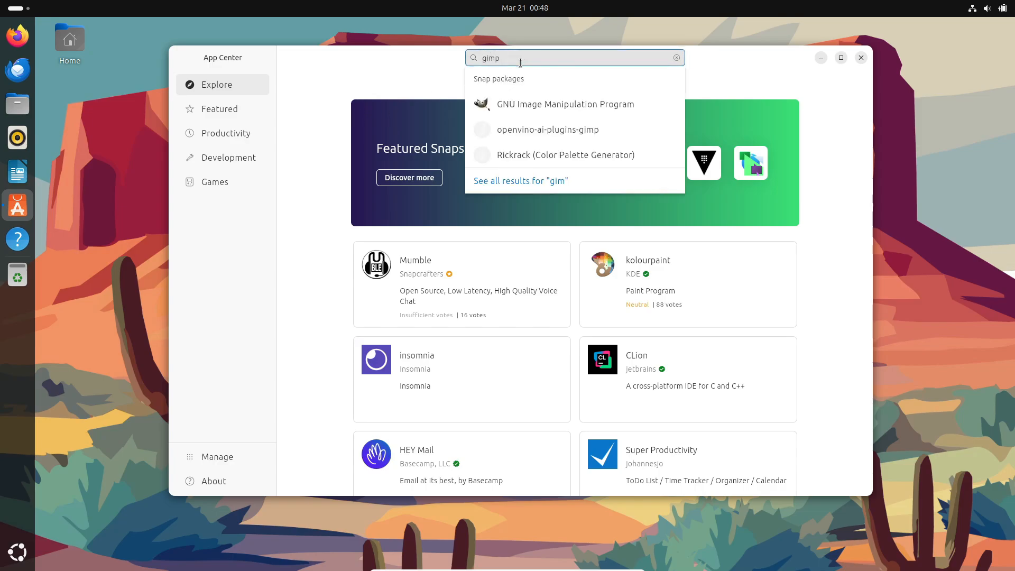
left_click(565, 105)
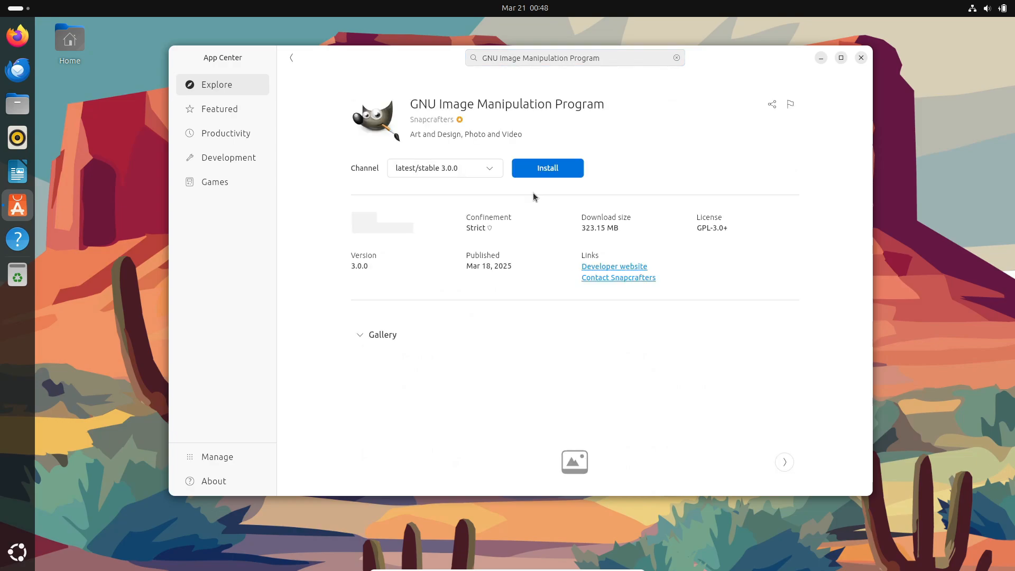
Step: Check the latest/stable channel and start installing GIMP 3.0.0, reaching the password prompt
left_click(444, 168)
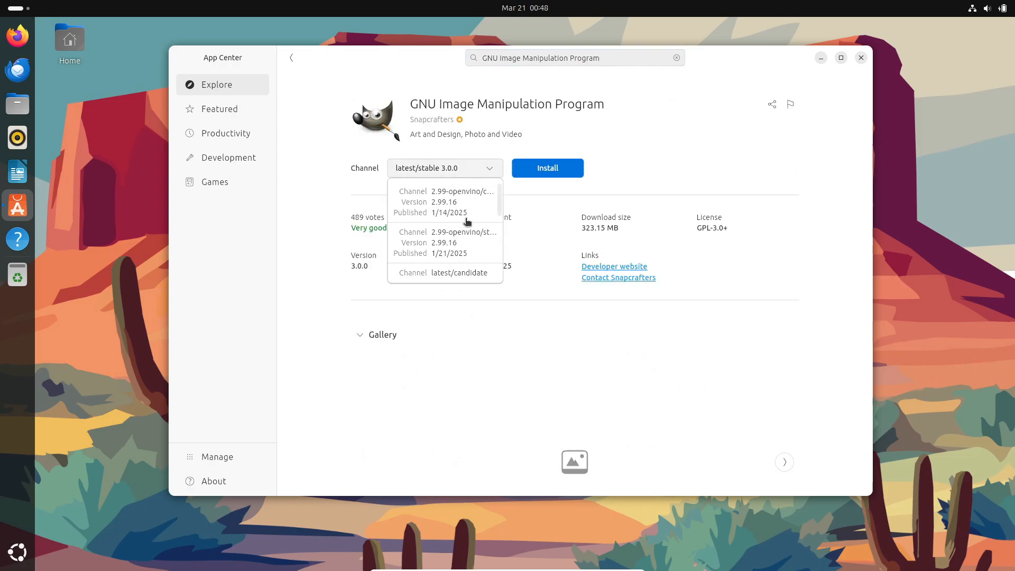
scroll("down", 3)
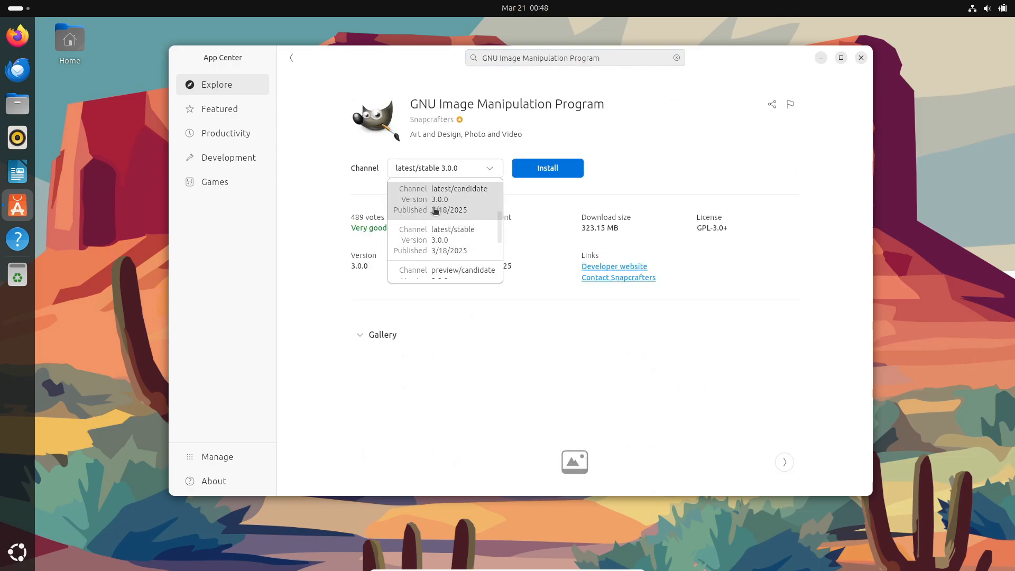
scroll("down", 3)
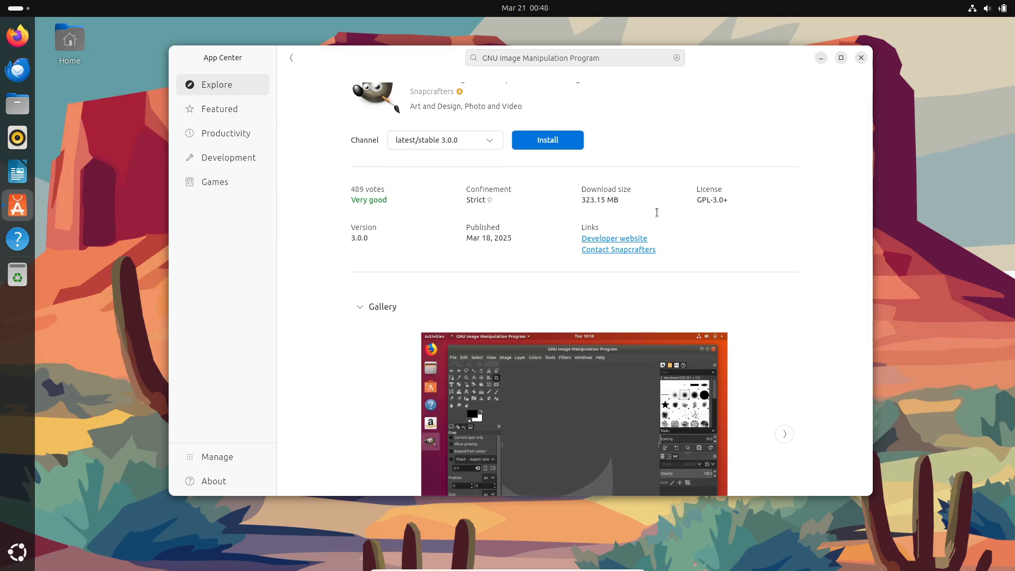
scroll("up", 3)
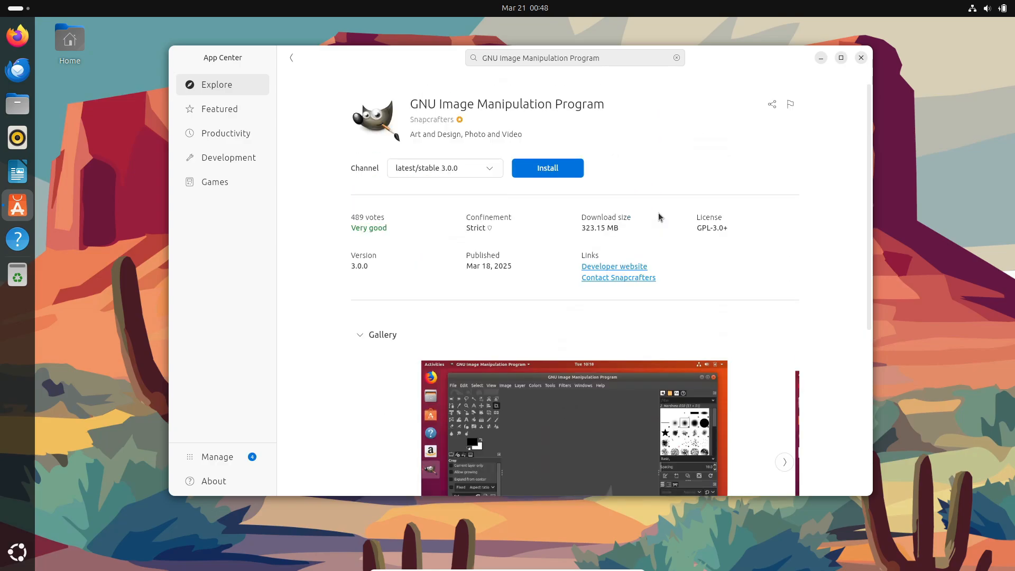
left_click(547, 168)
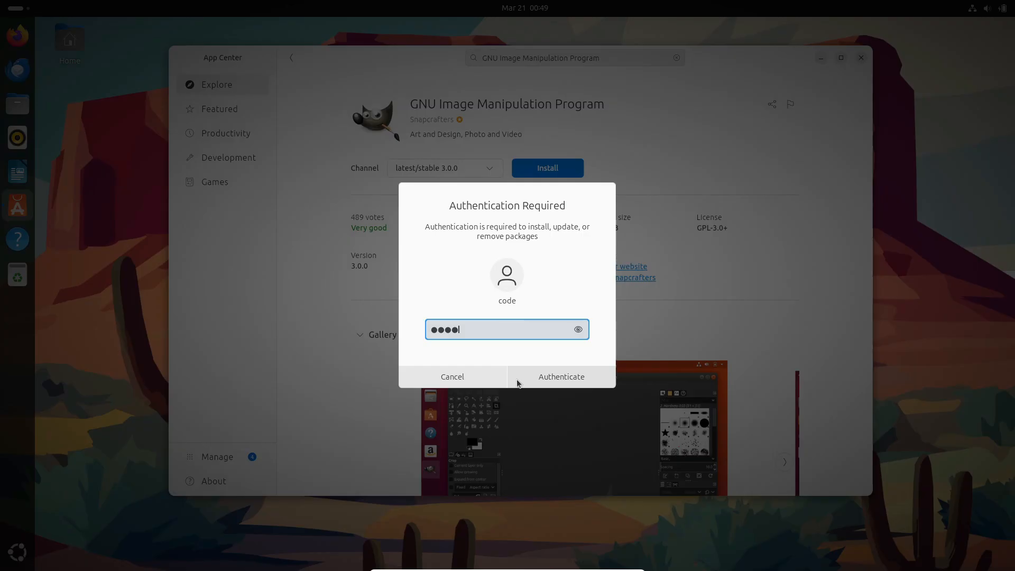
Step: Authenticate the install so GIMP 3.0.0 finishes installing and launches with its welcome window
left_click(561, 377)
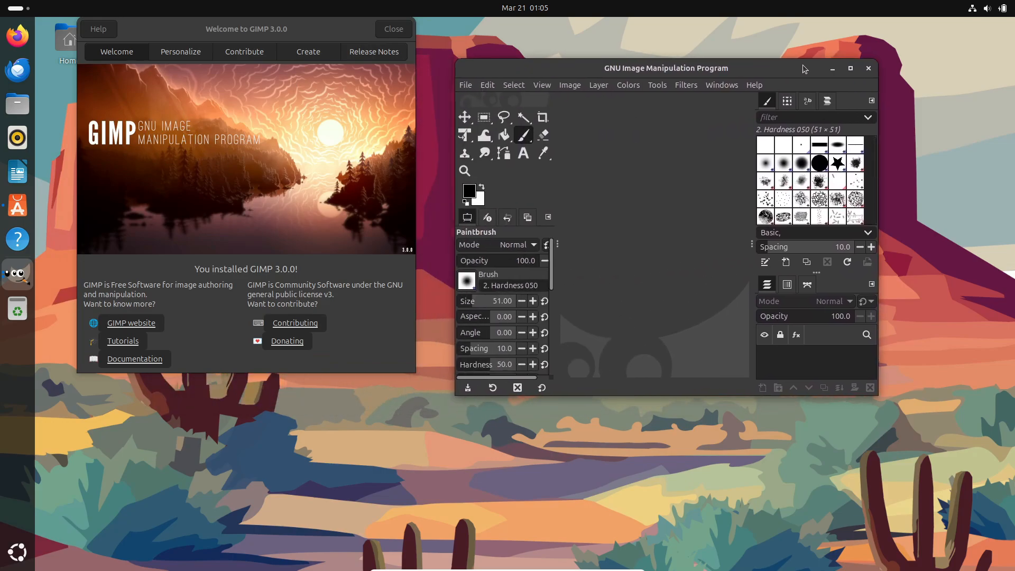
Step: Move the welcome window into view and show its Personalize options for theme and scaling
left_click_drag(247, 29, 306, 85)
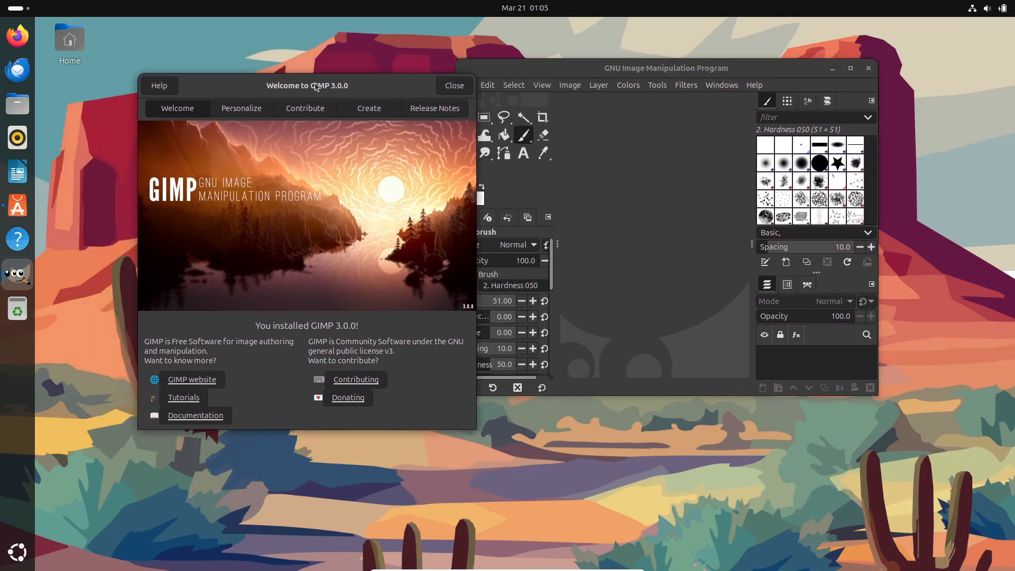
mouse_move(288, 266)
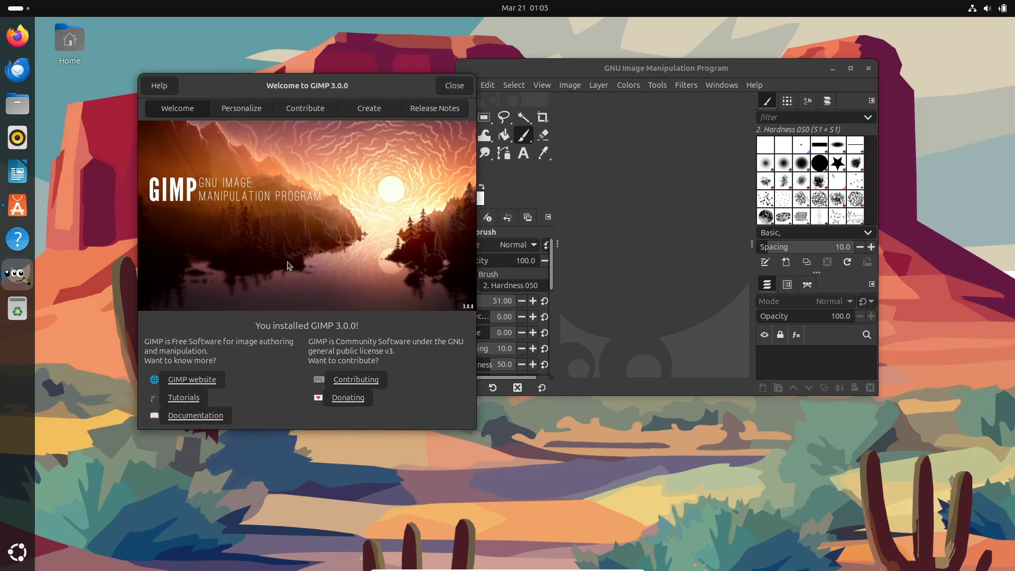
left_click(241, 108)
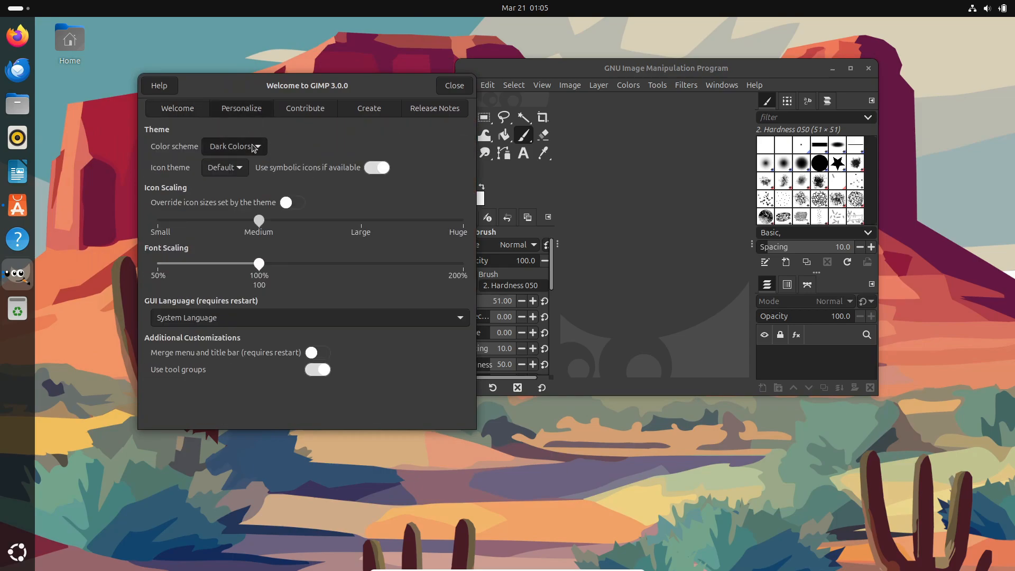
mouse_move(247, 123)
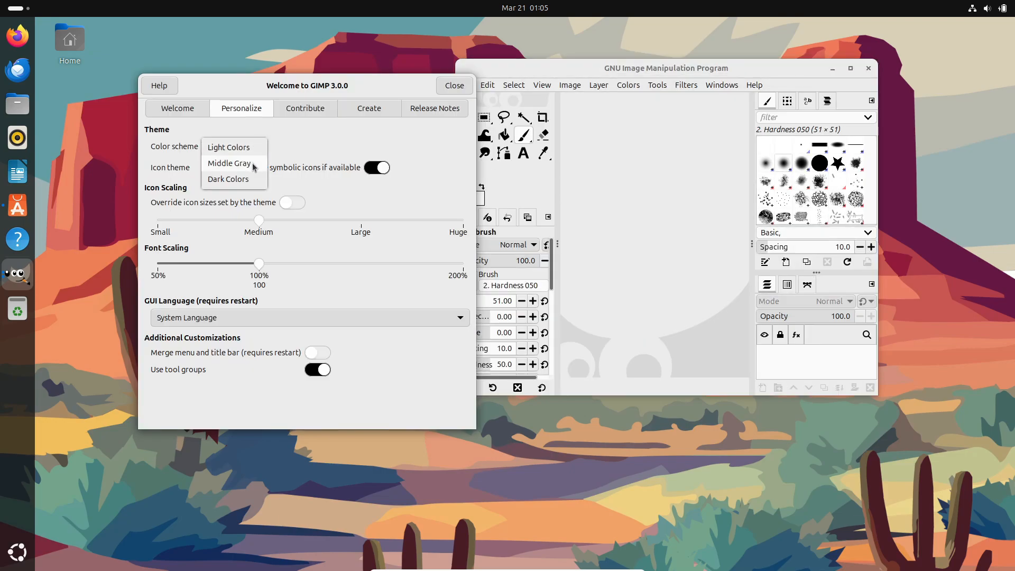
Step: Keep Dark Colors and the Default icon theme, and raise font scaling to 109%
left_click(229, 163)
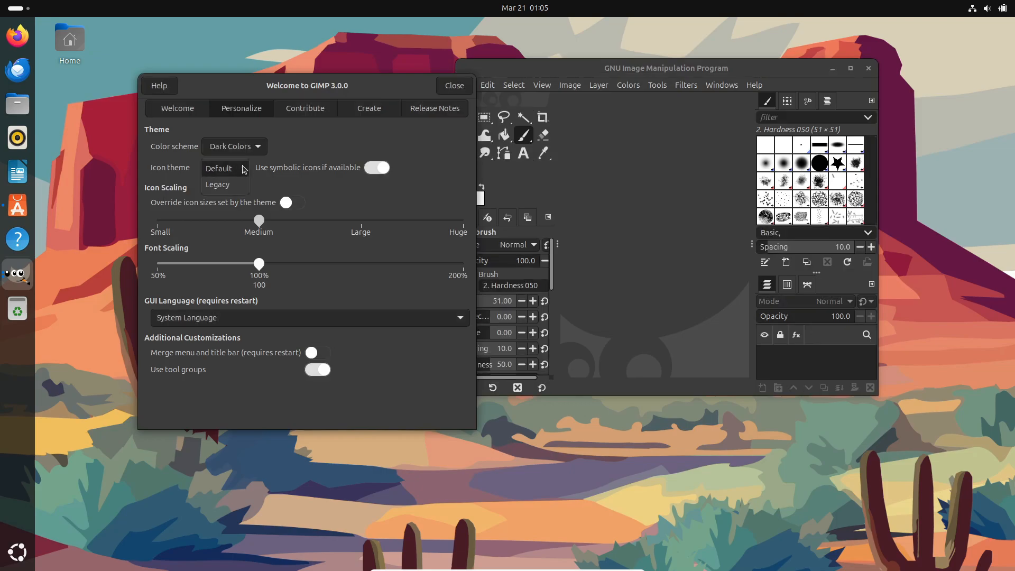
left_click(217, 168)
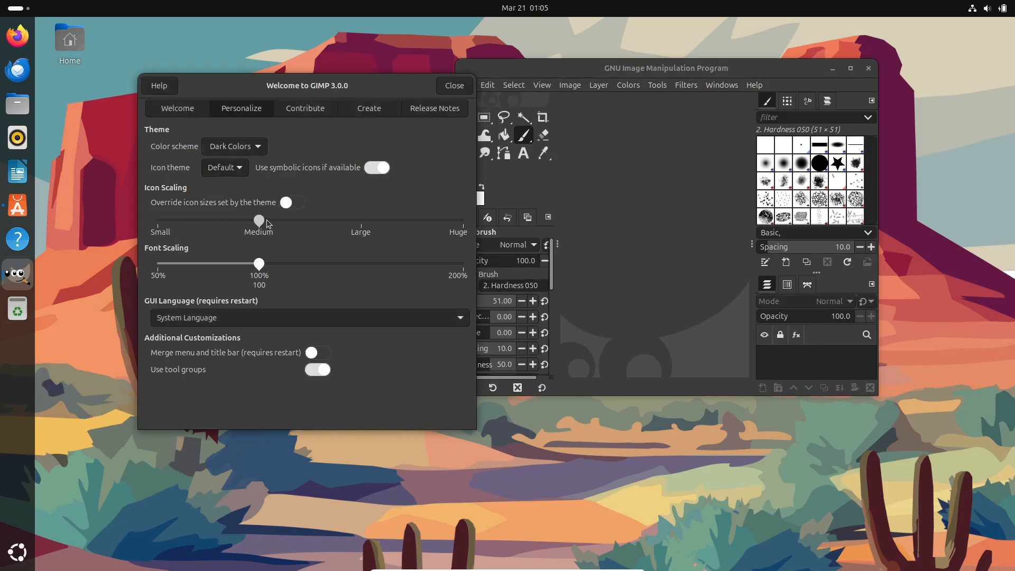
left_click(292, 202)
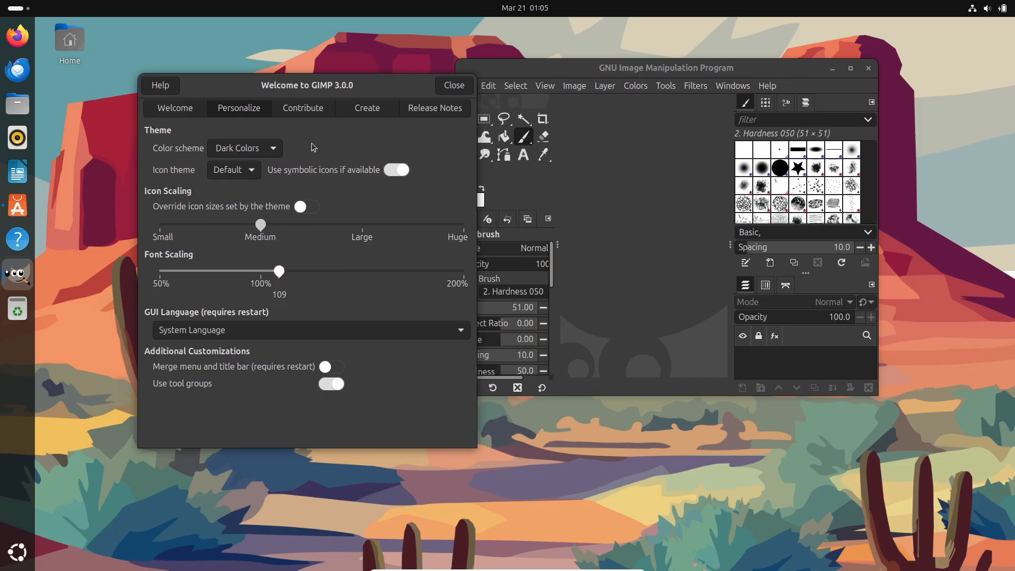
Step: Browse the Contribute, Create and Release Notes pages, then close the welcome window
left_click(303, 107)
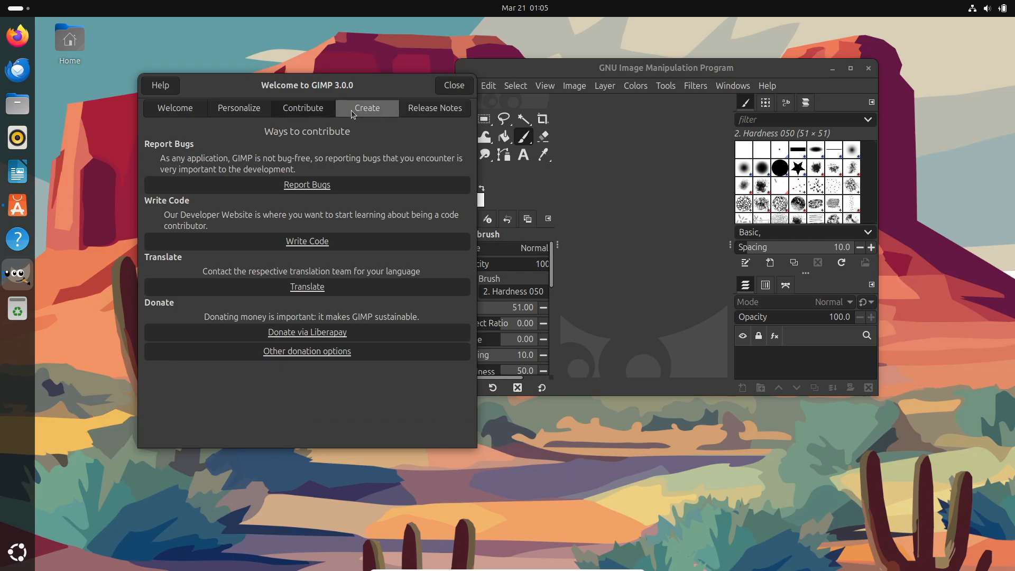
left_click(367, 108)
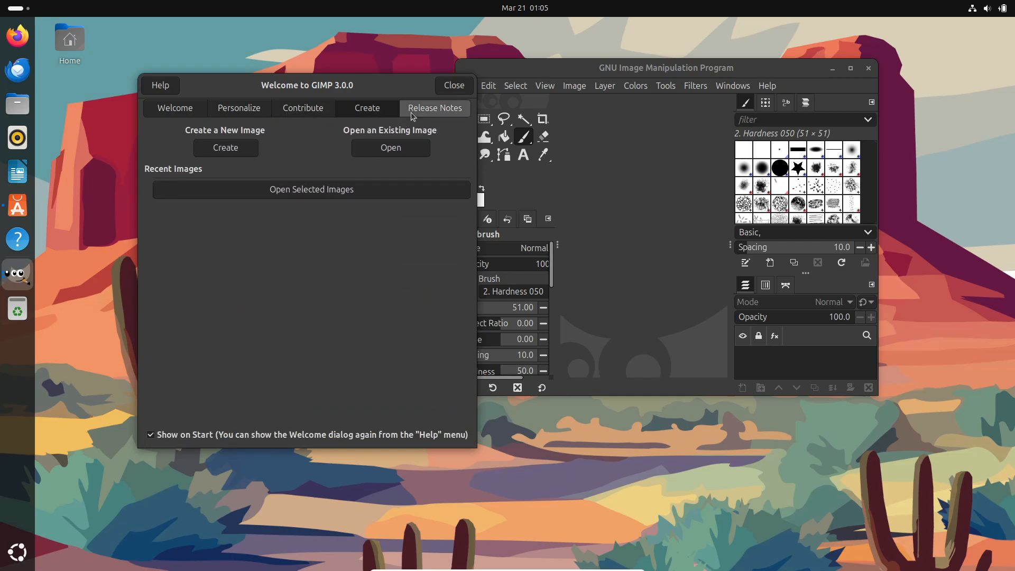
left_click(435, 108)
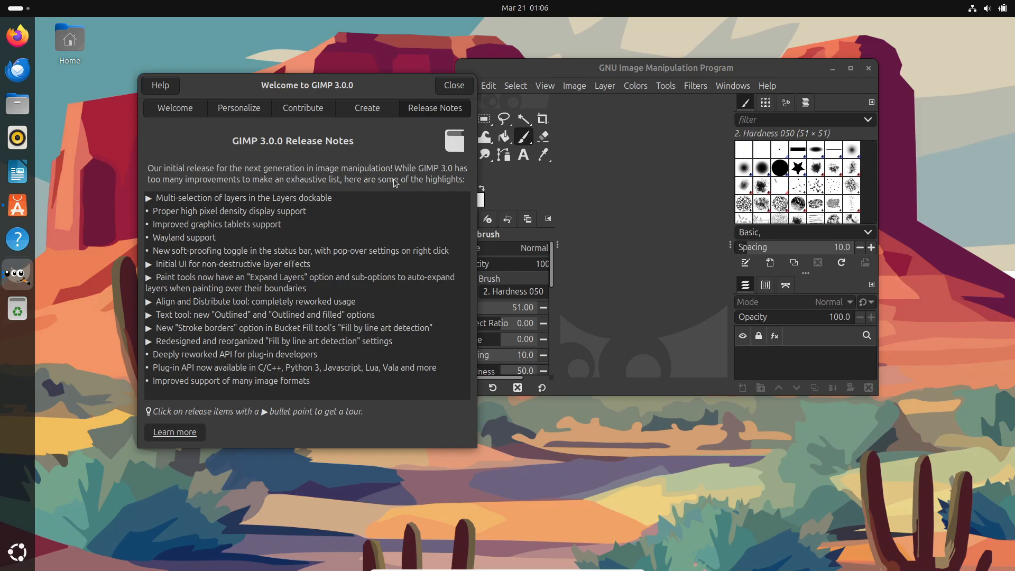
left_click(454, 85)
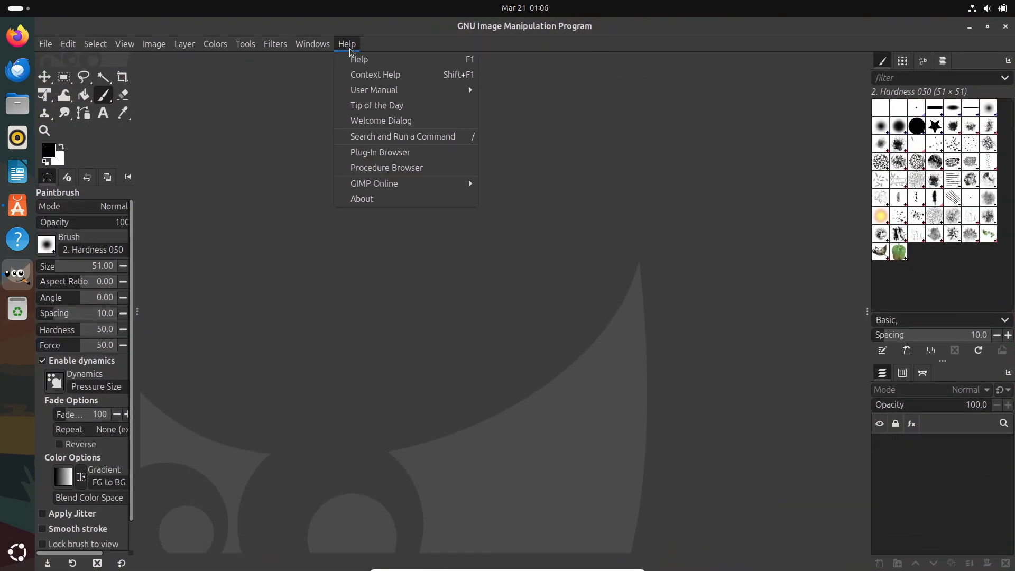
left_click(362, 198)
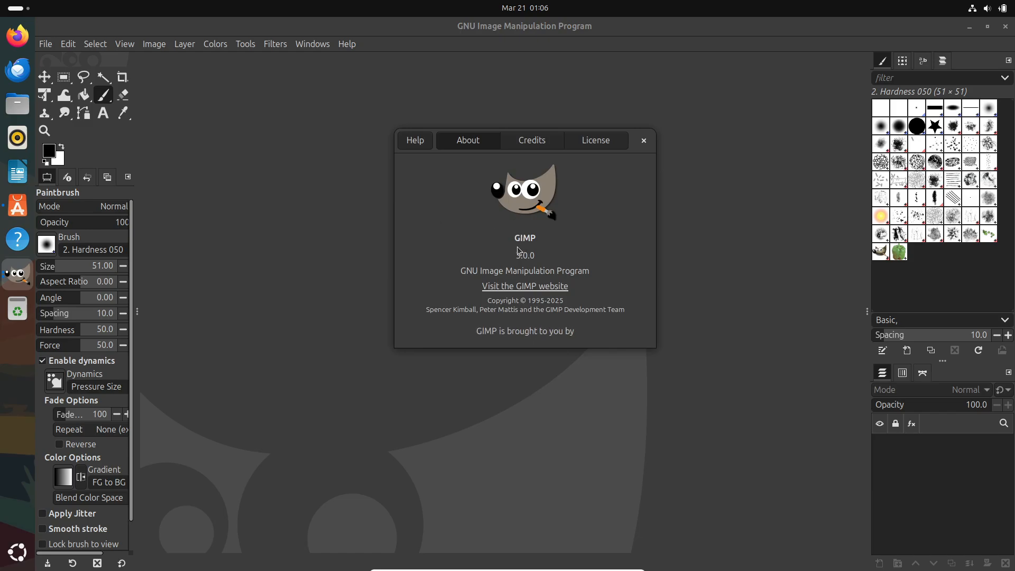
double_click(525, 255)
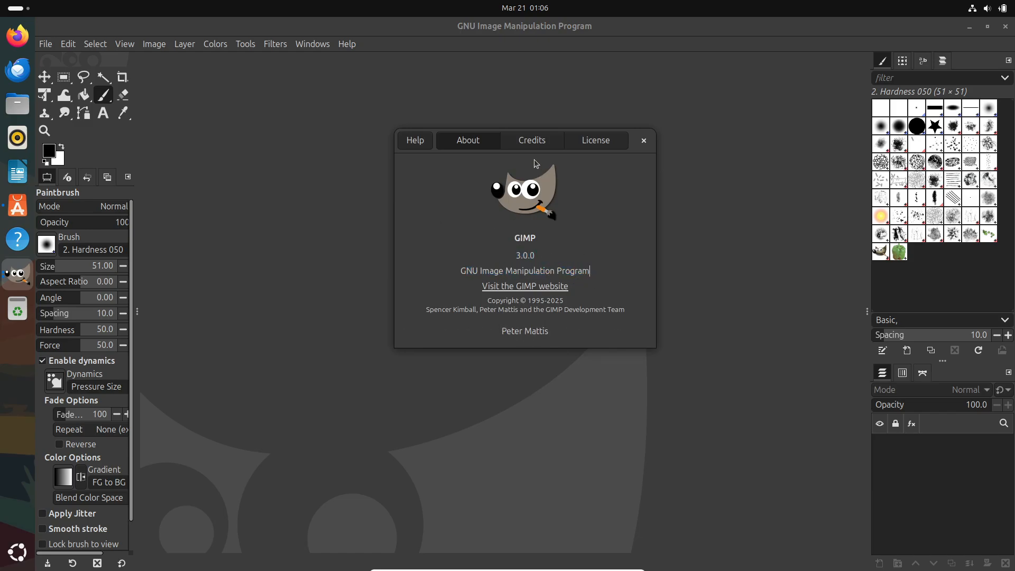
left_click(595, 141)
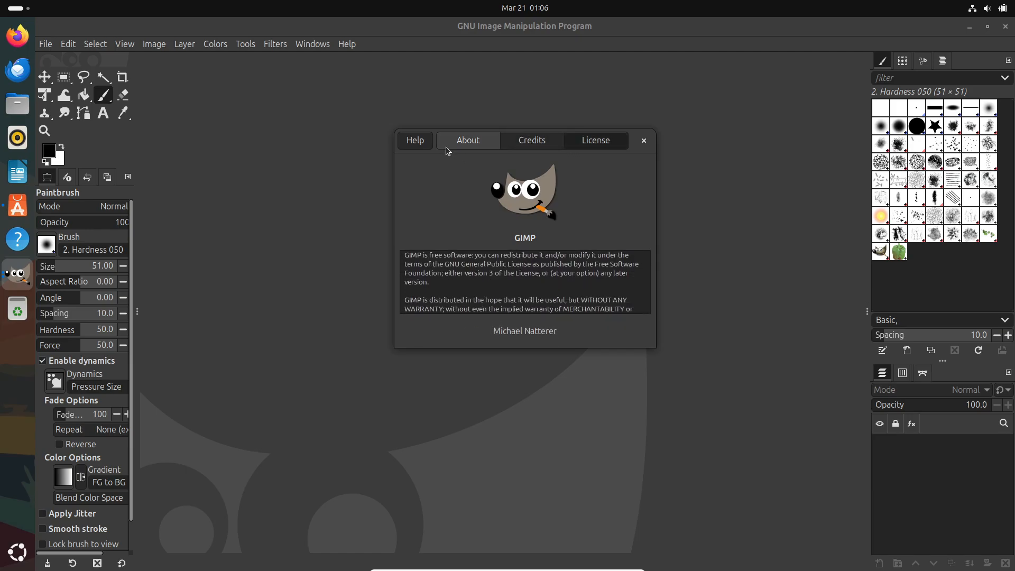
left_click(643, 140)
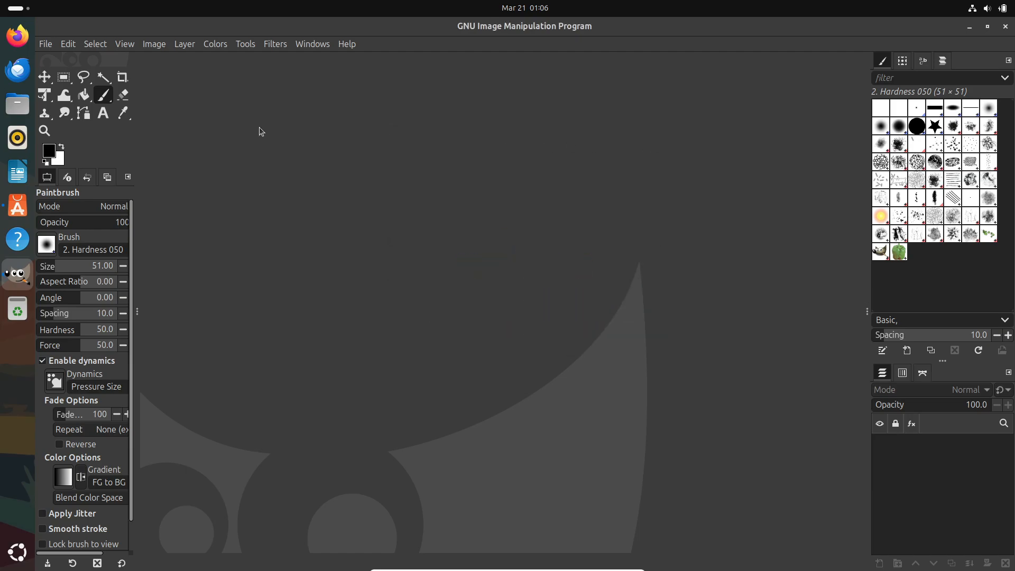
left_click(44, 44)
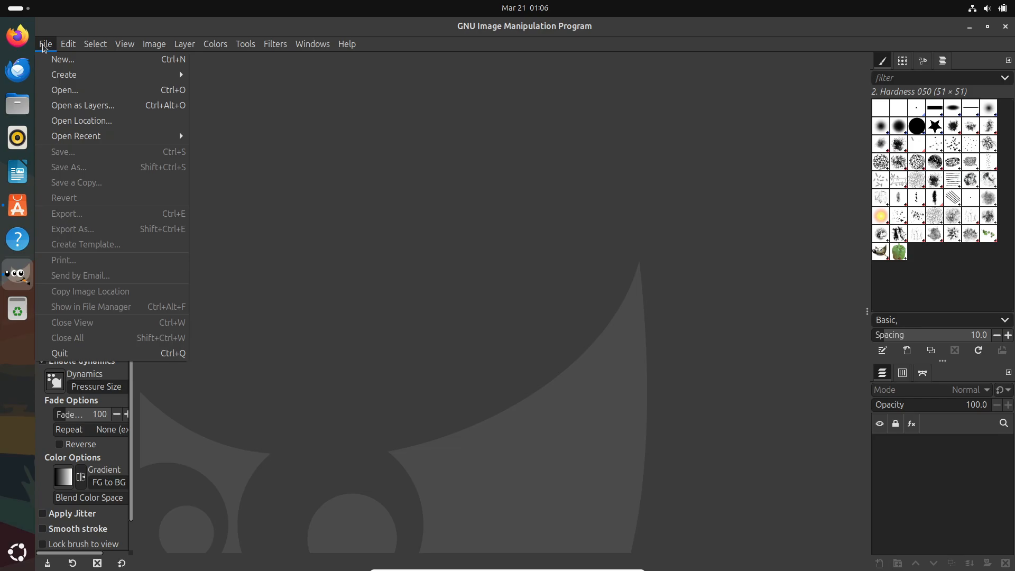
mouse_move(43, 40)
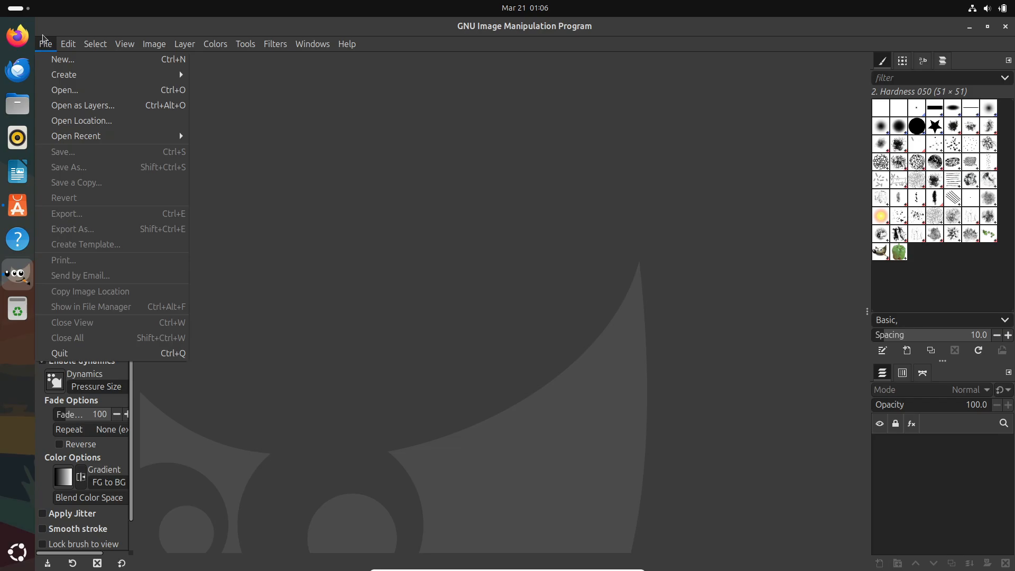
left_click(94, 44)
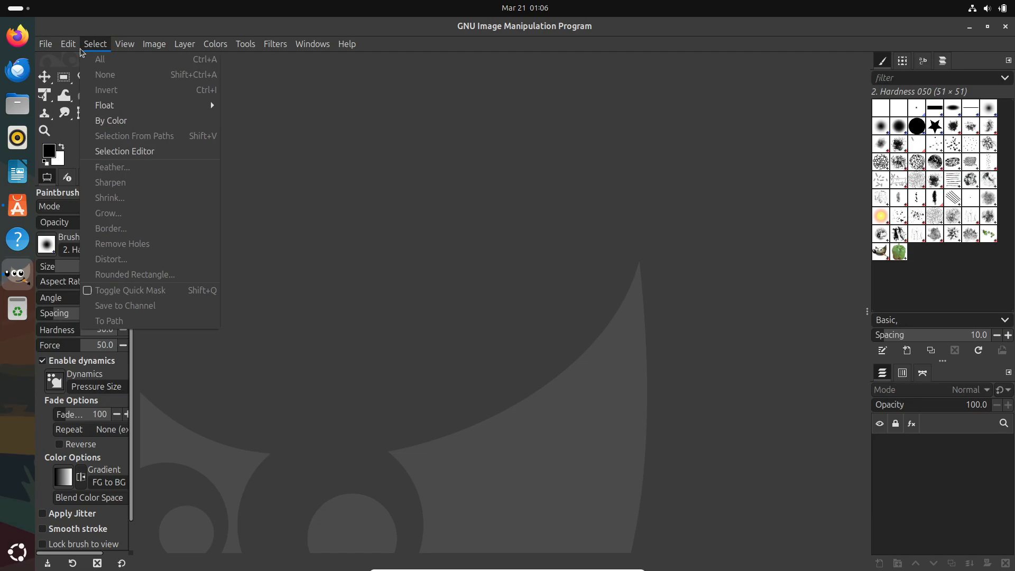
left_click(68, 43)
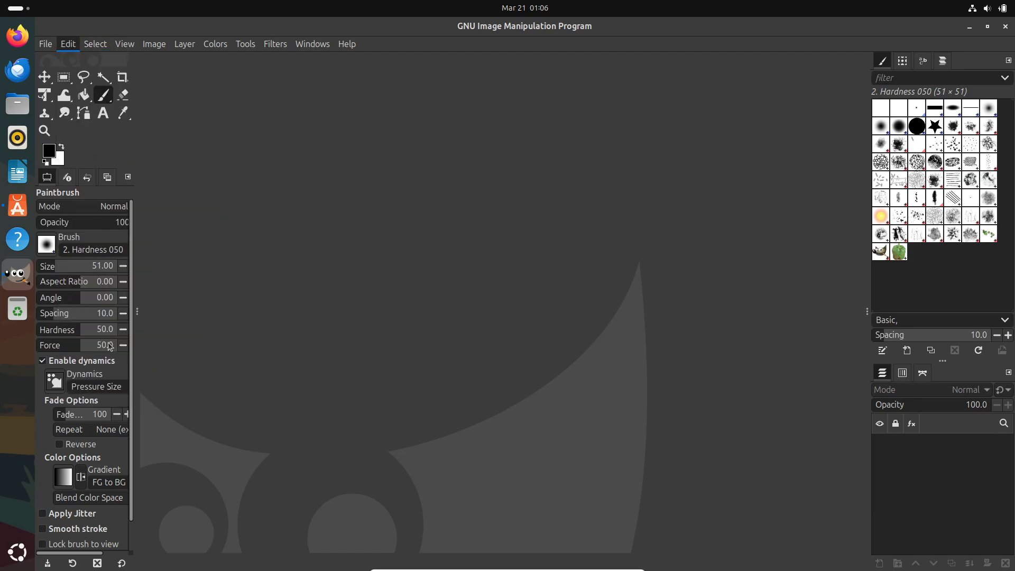
Step: In Edit > Preferences, view the Debugging, Image Import & Export and Default Grid pages
left_click(67, 44)
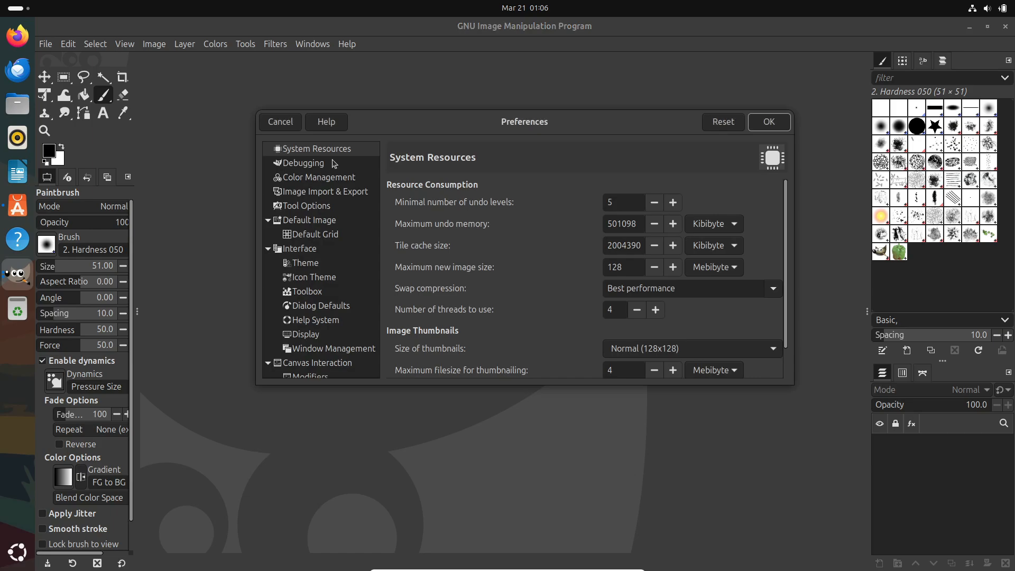
left_click(304, 163)
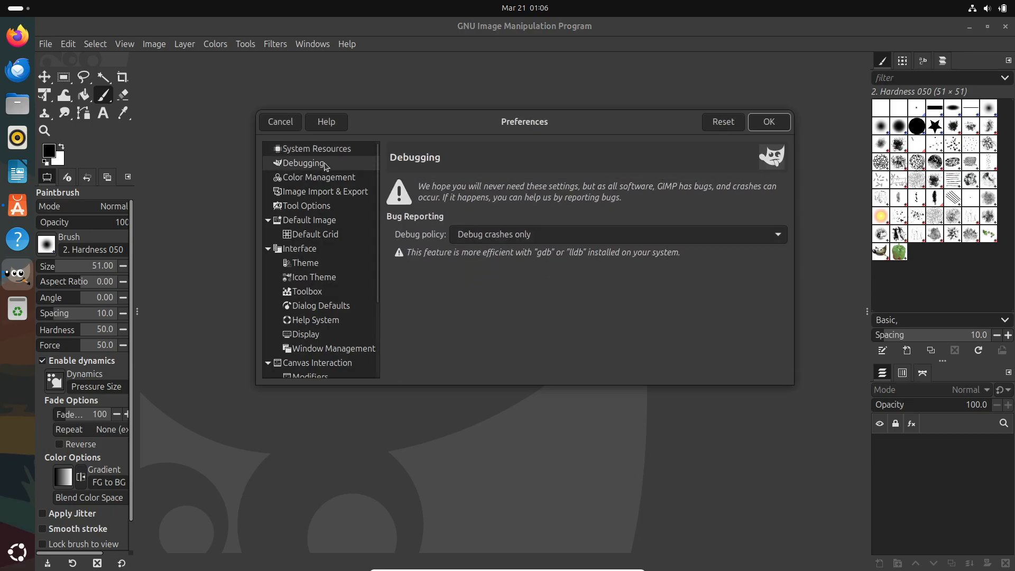
left_click(325, 191)
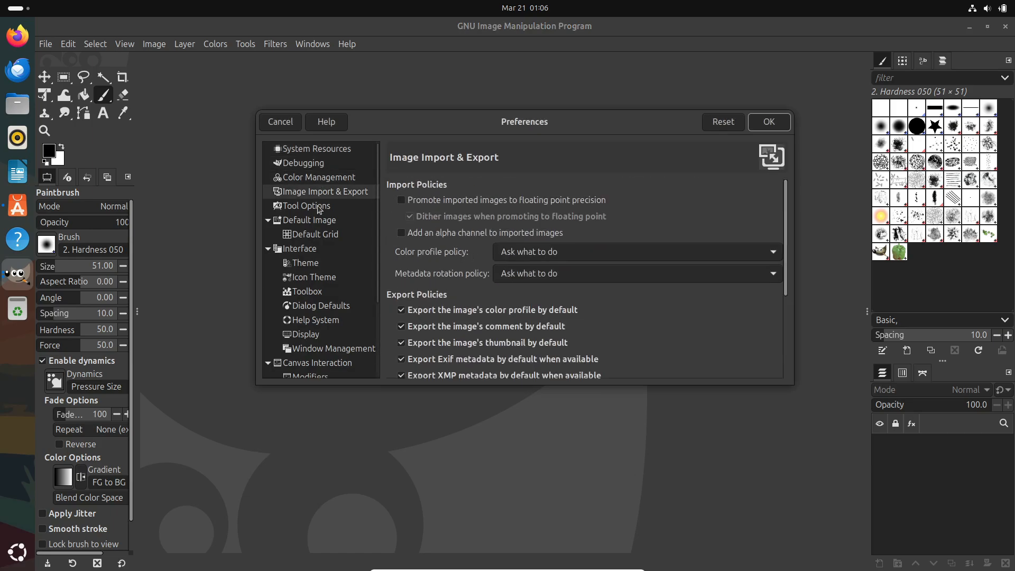
left_click(314, 235)
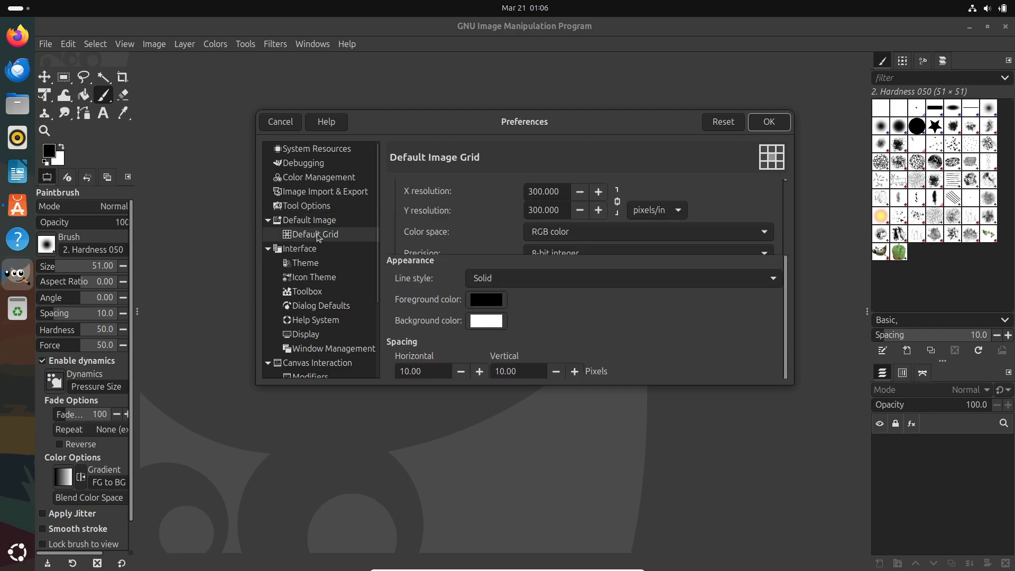
Step: Look through the Theme, Icon Theme, Dialog Defaults and Display pages without changes
left_click(305, 263)
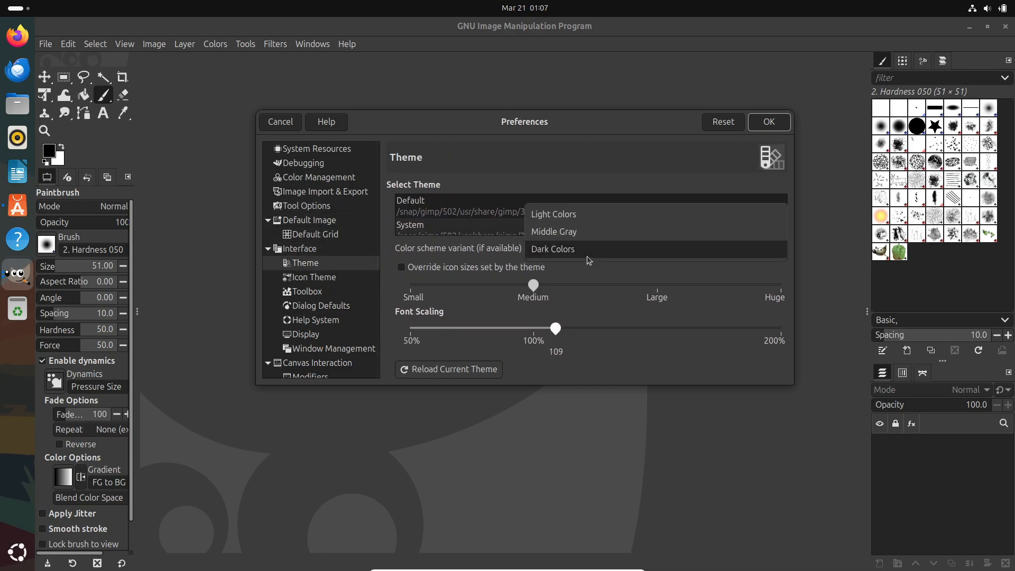
left_click(313, 277)
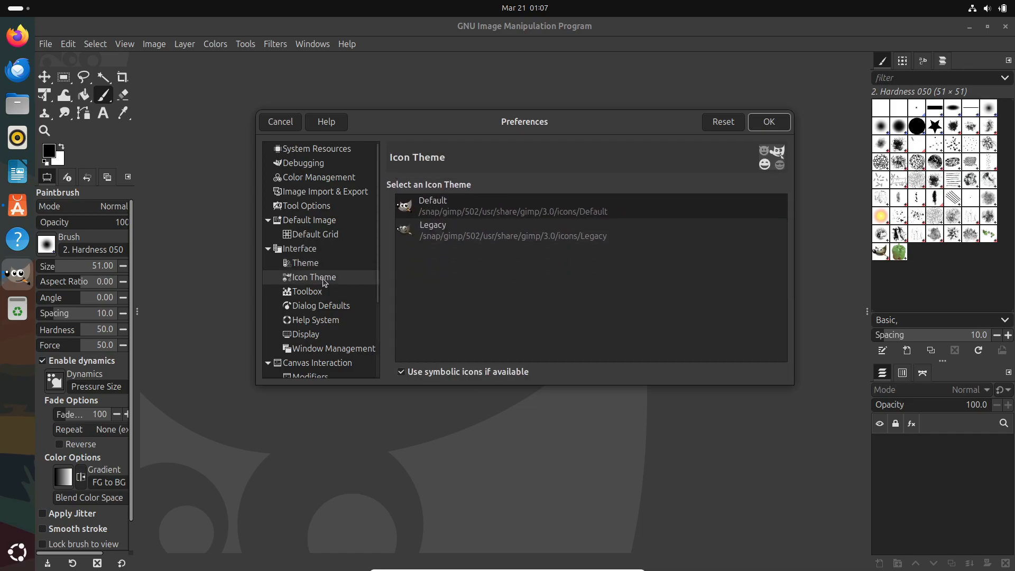
left_click(317, 305)
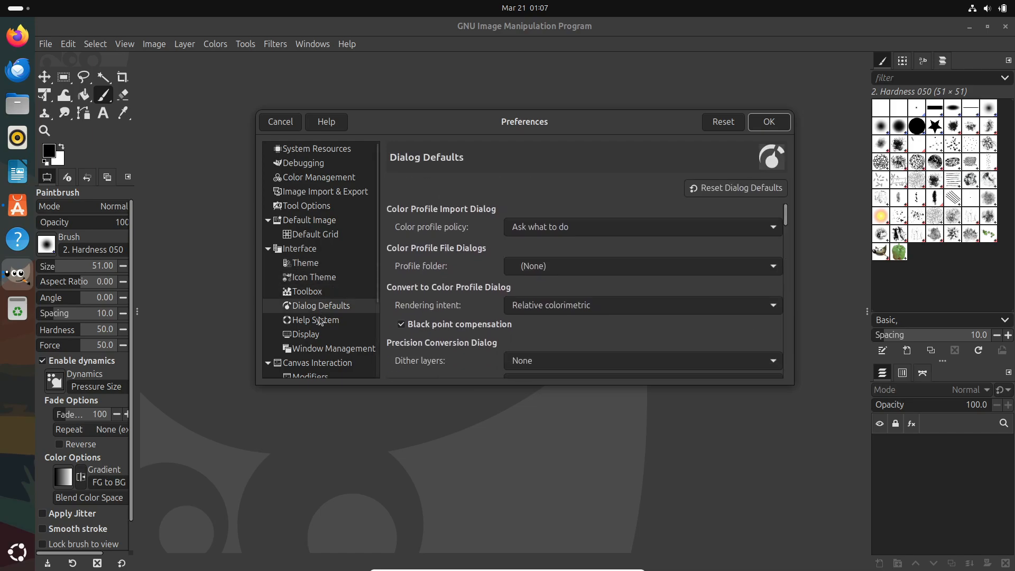
left_click(305, 334)
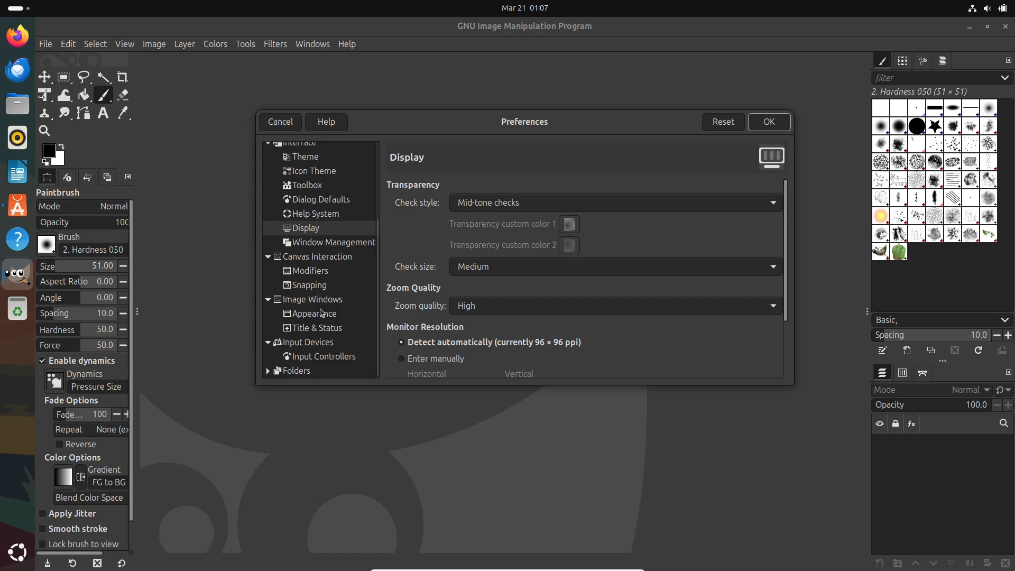
mouse_move(279, 122)
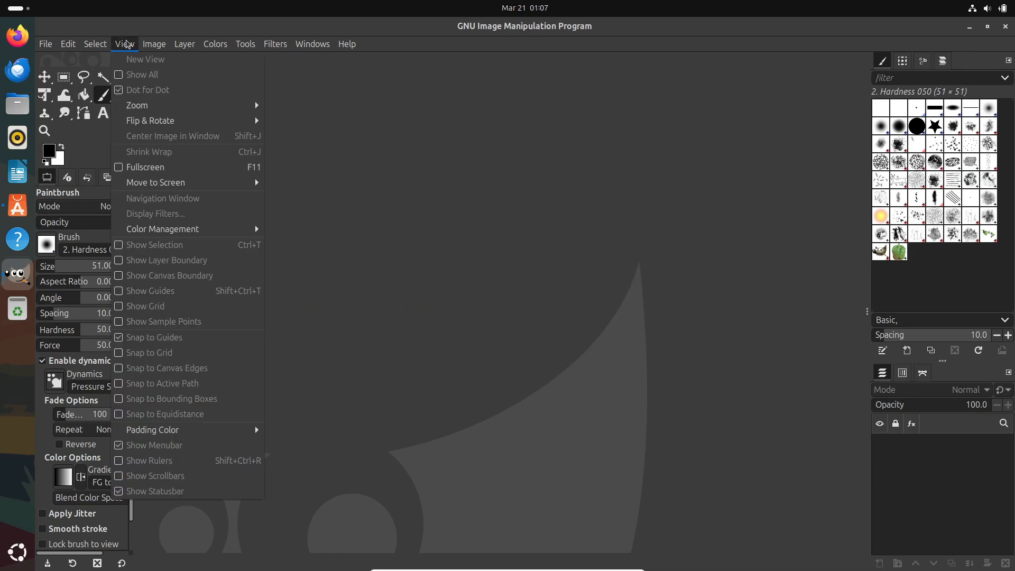
left_click(154, 43)
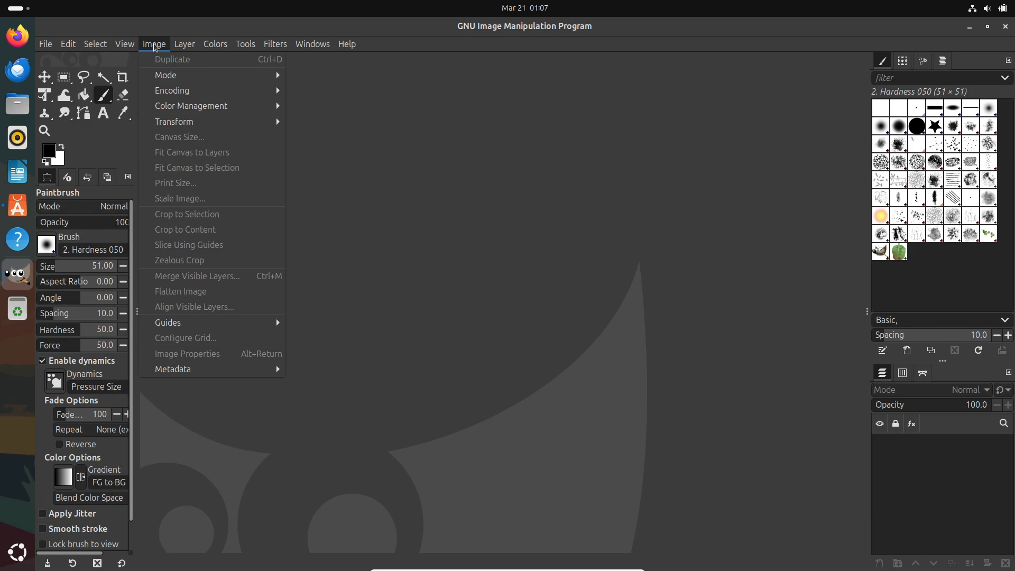
mouse_move(149, 41)
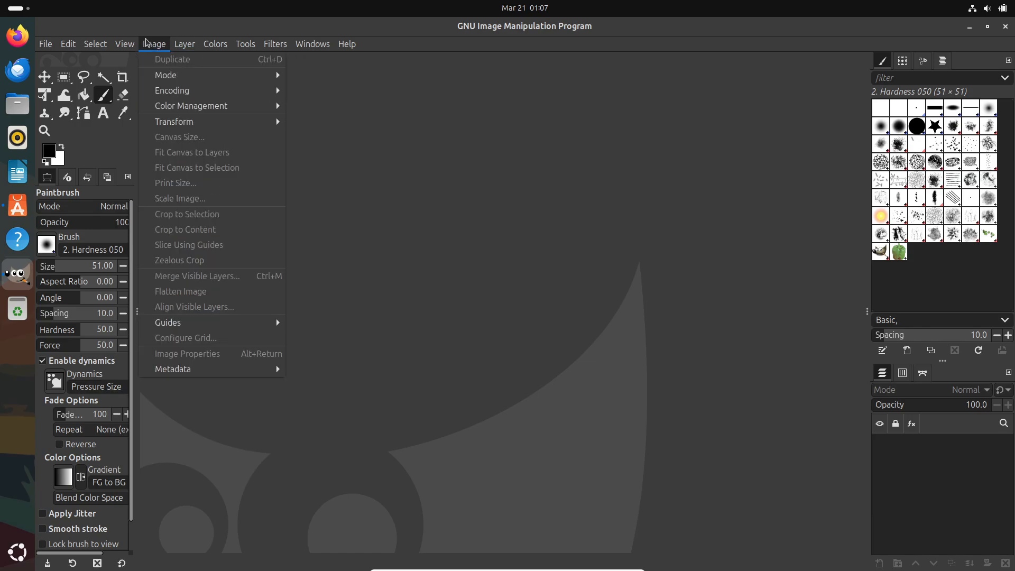
mouse_move(201, 65)
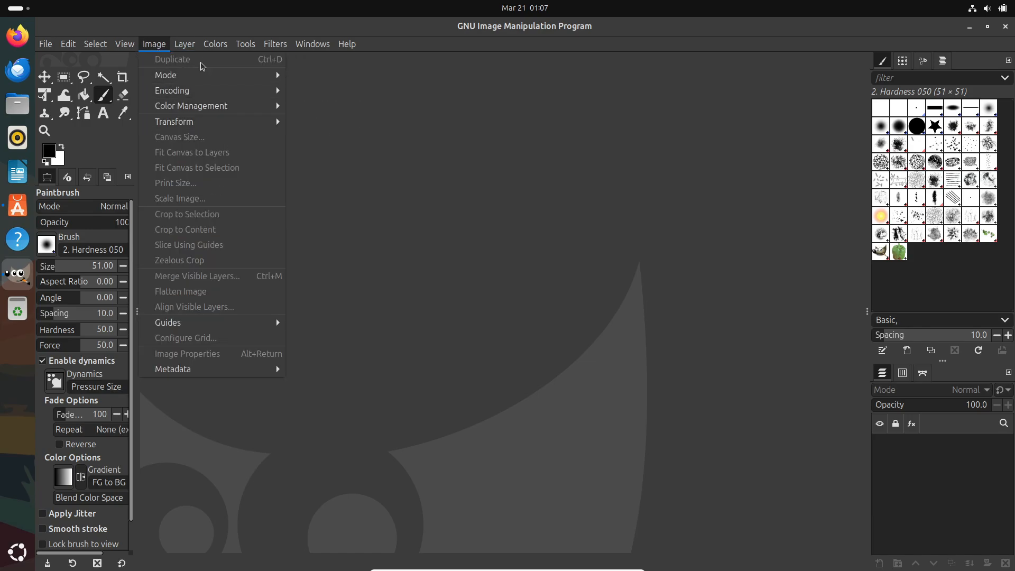
left_click(184, 44)
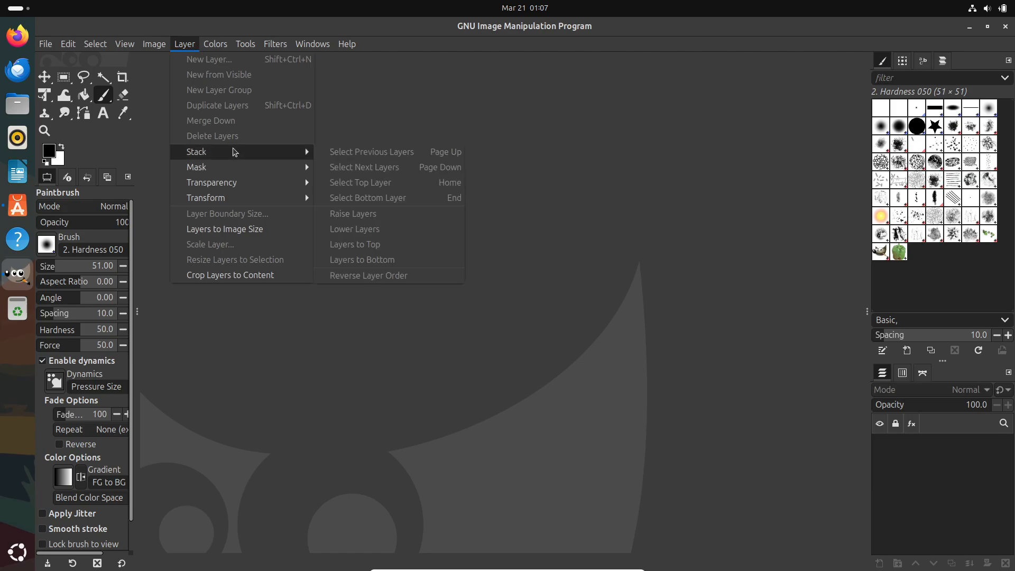
mouse_move(212, 183)
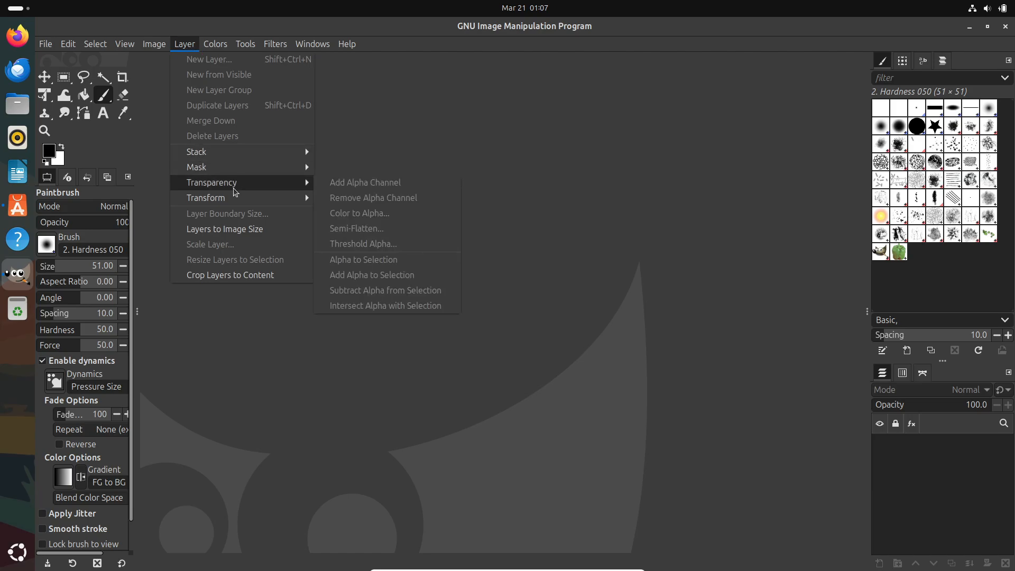
left_click(215, 45)
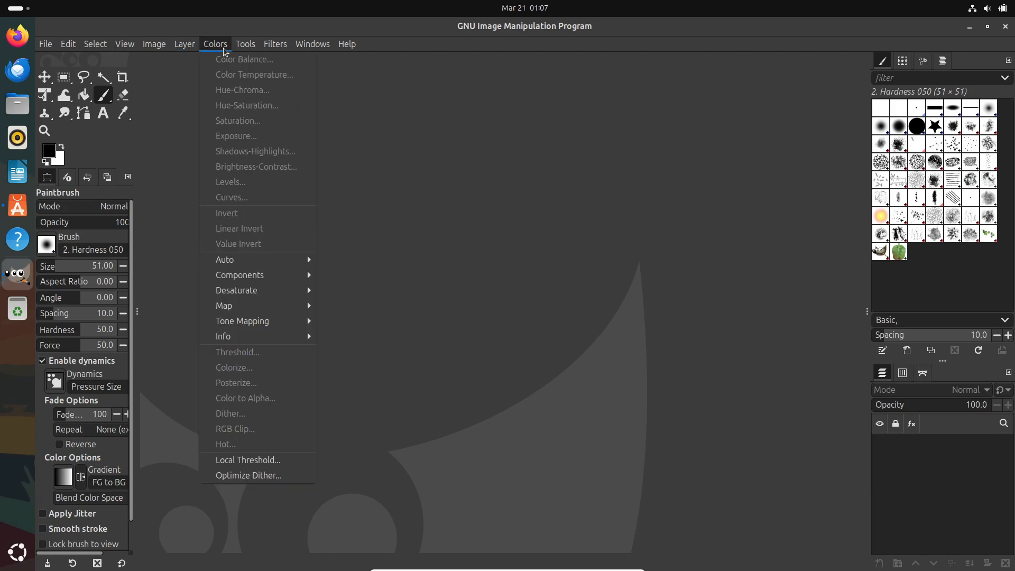
left_click(246, 44)
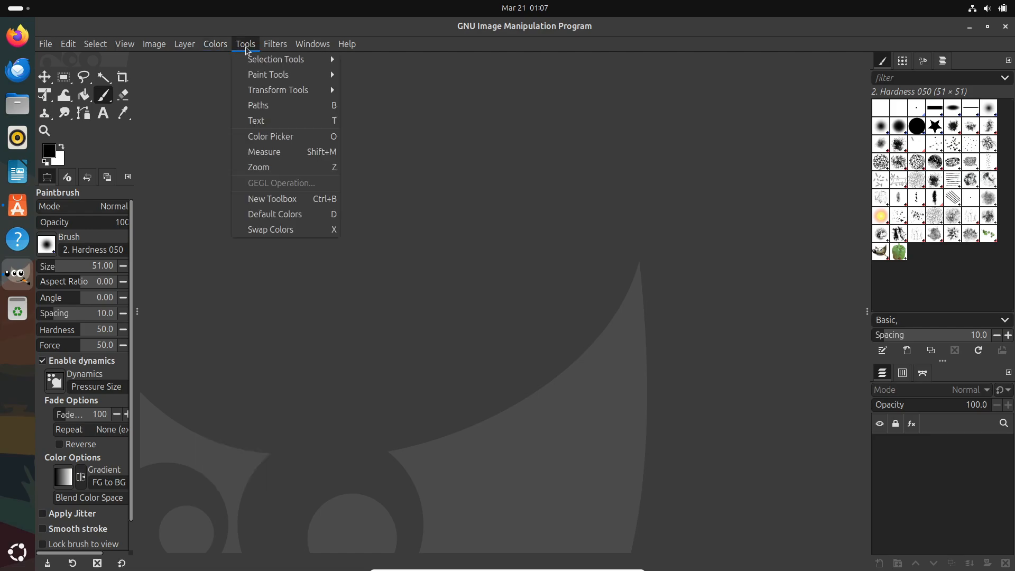
left_click(312, 44)
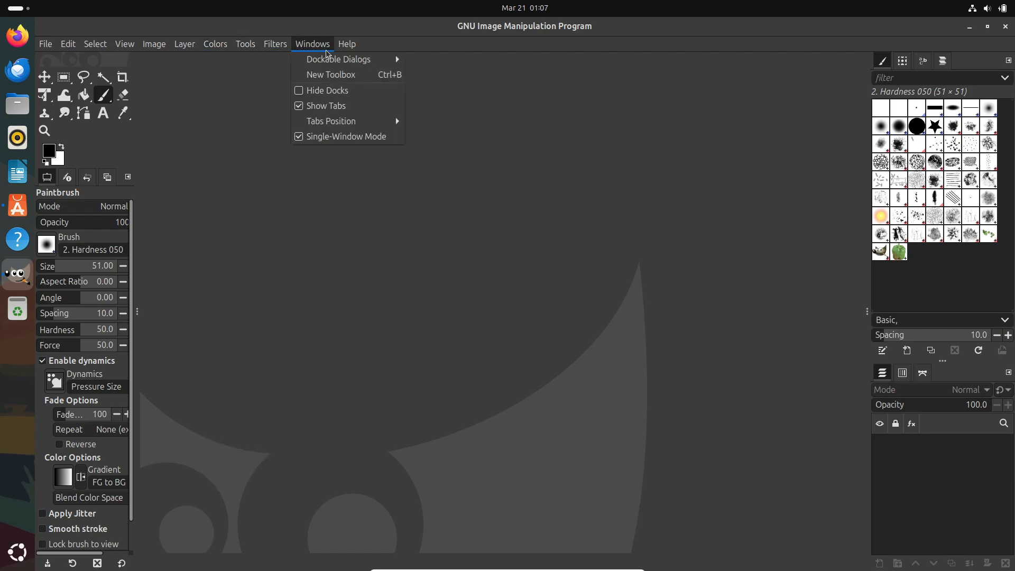
left_click(347, 44)
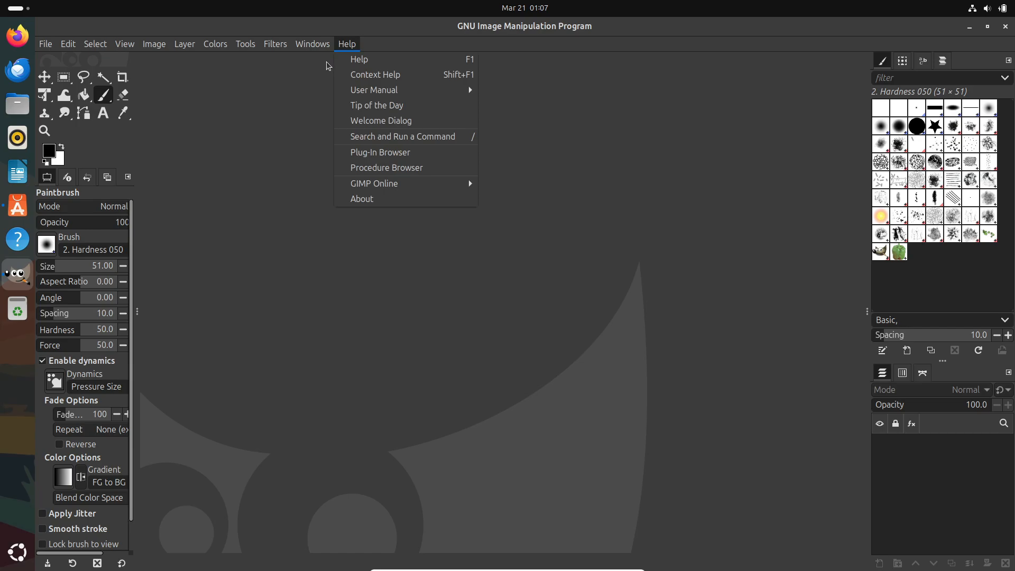
mouse_move(374, 183)
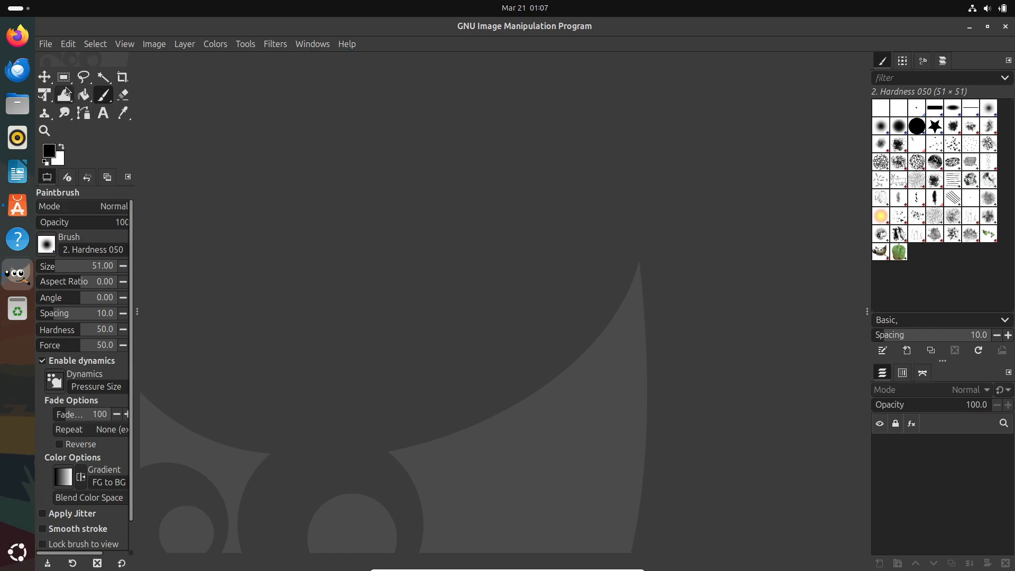
mouse_move(136, 241)
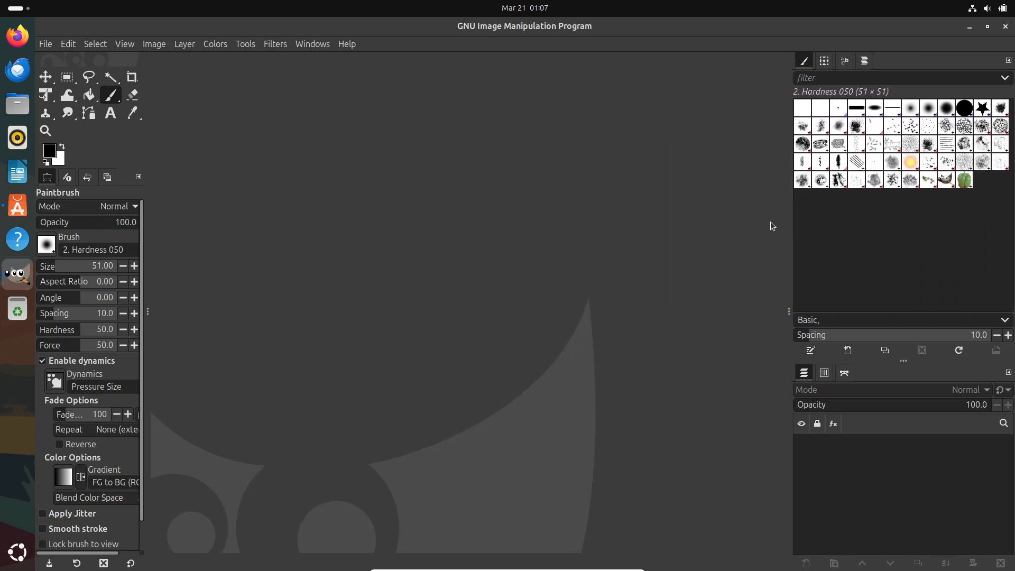
mouse_move(804, 285)
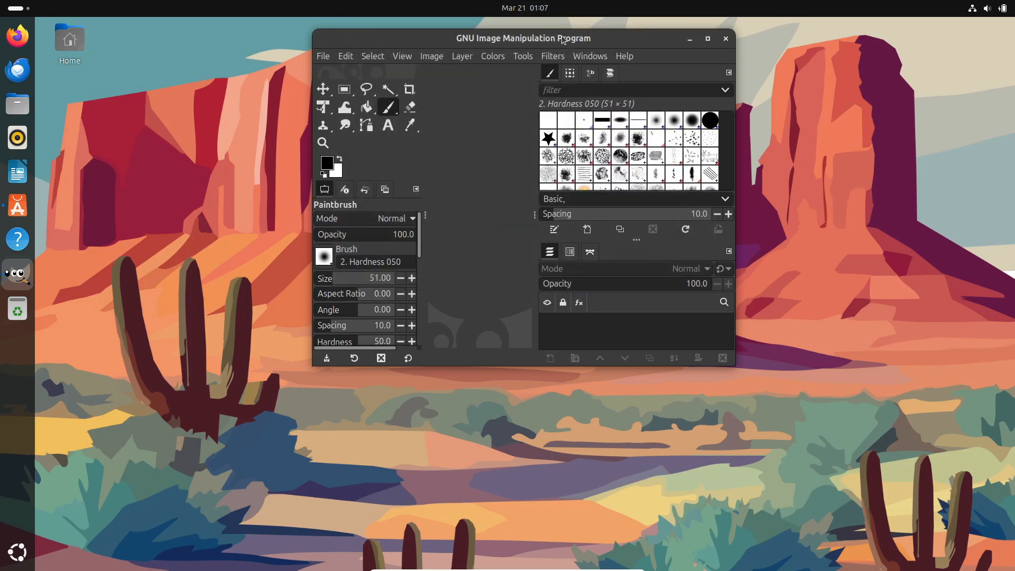
Step: Maximize the main window again so the empty GIMP workspace fills the screen
left_click(707, 38)
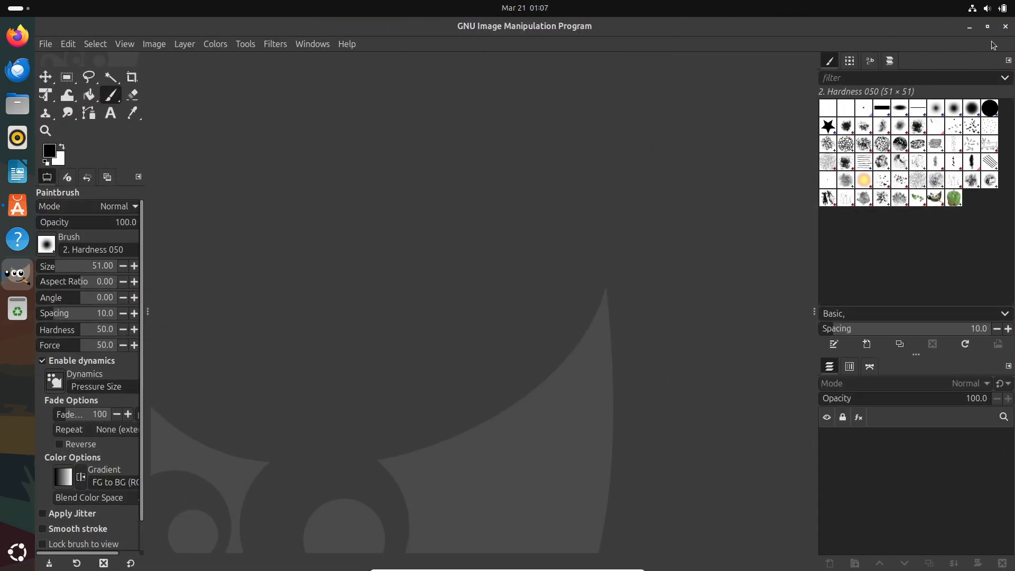